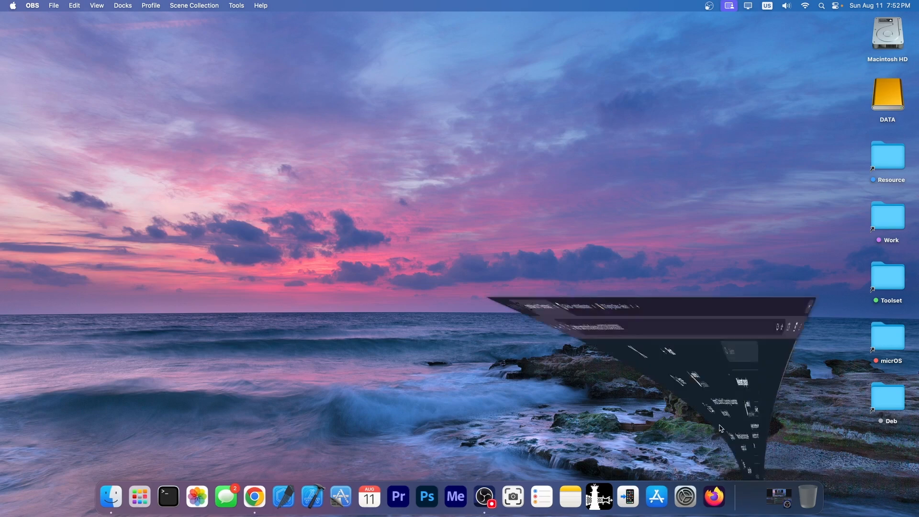
Step: Bring up roothide's Bootstrap 1.2.3 post, skim the GitHub repo, then return to the X post
left_click(254, 501)
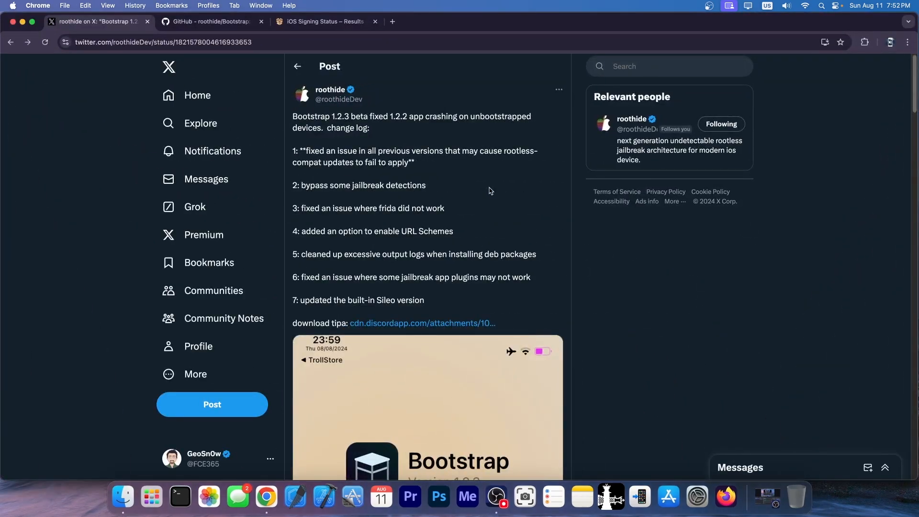
left_click(213, 21)
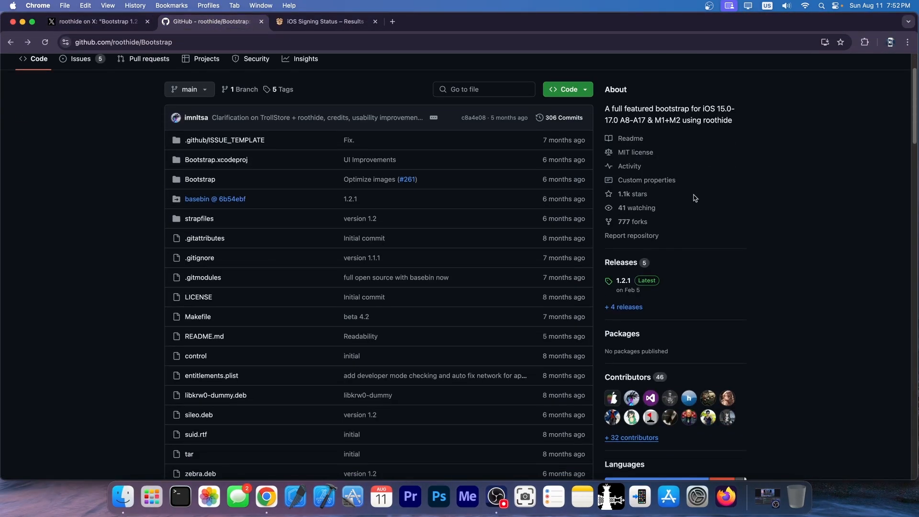
scroll("down", 3)
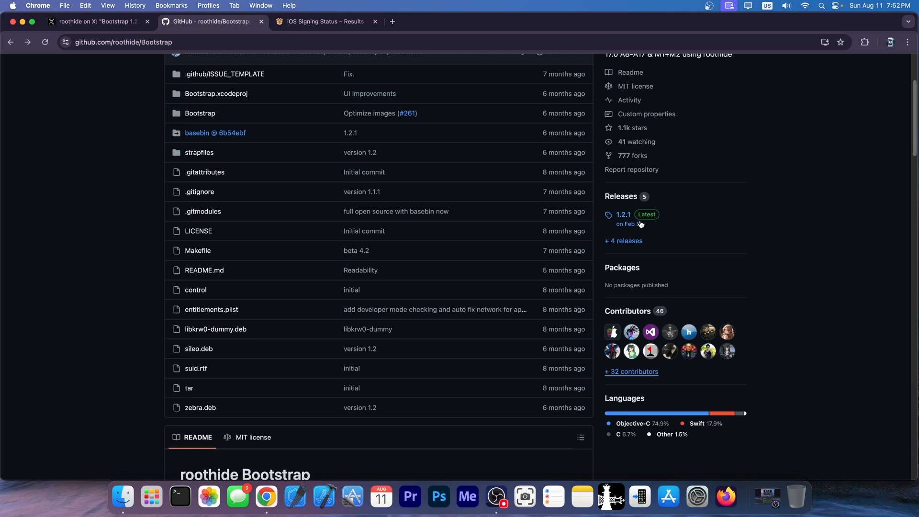
left_click(97, 21)
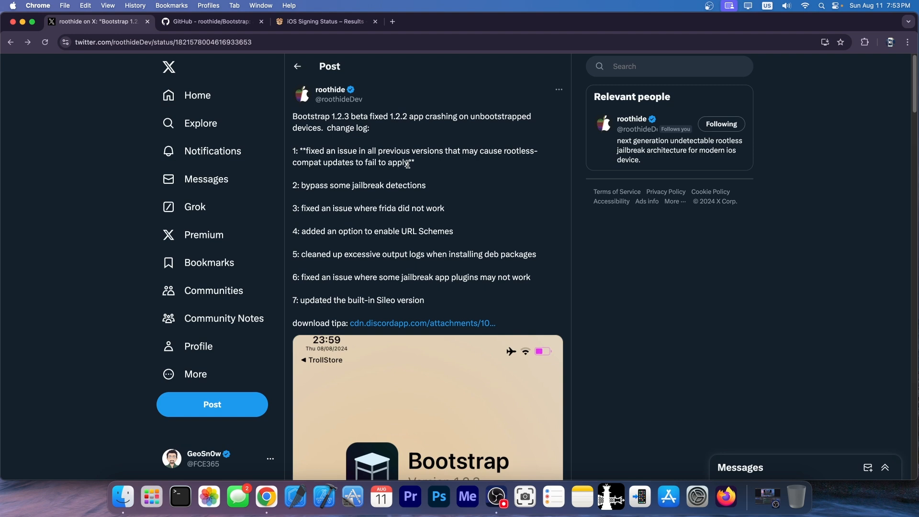
scroll("down", 3)
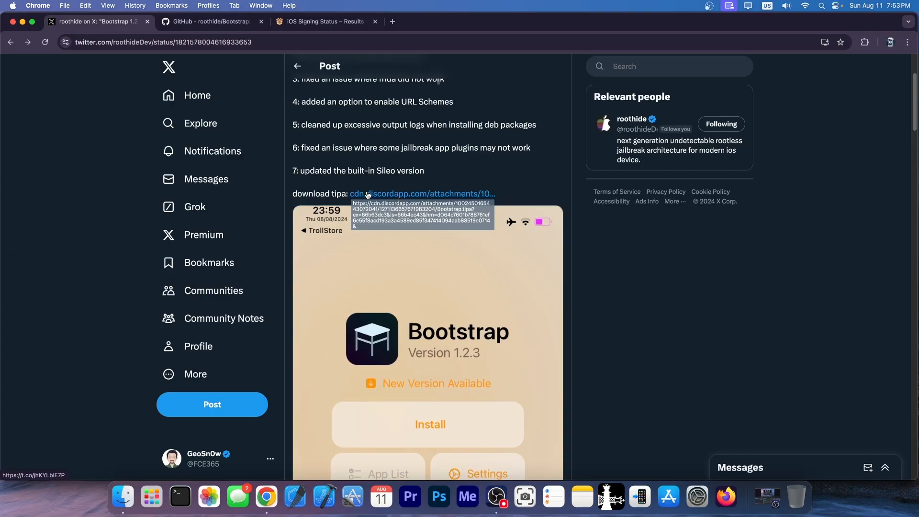
left_click(212, 21)
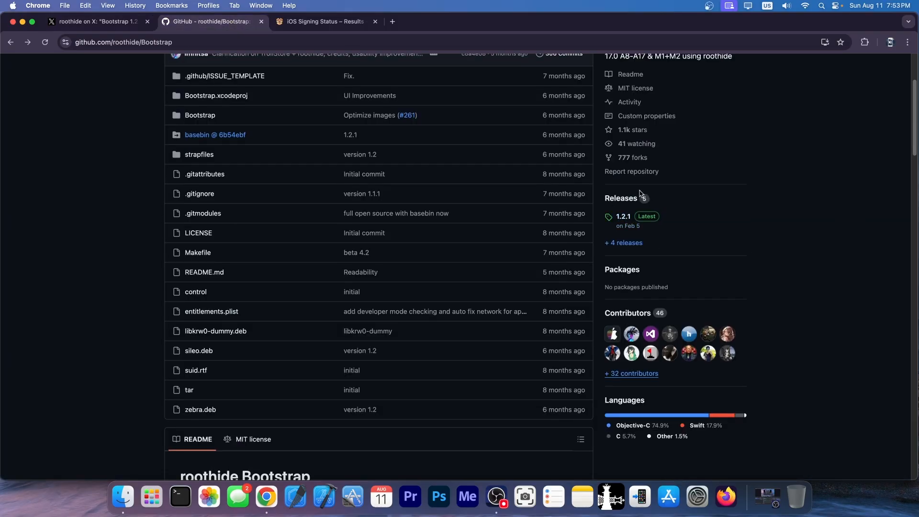
scroll("down", 3)
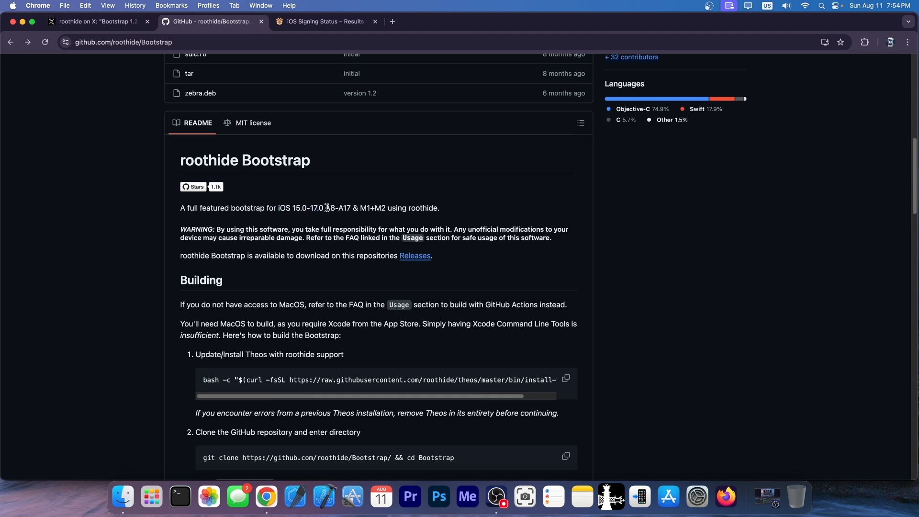
double_click(330, 208)
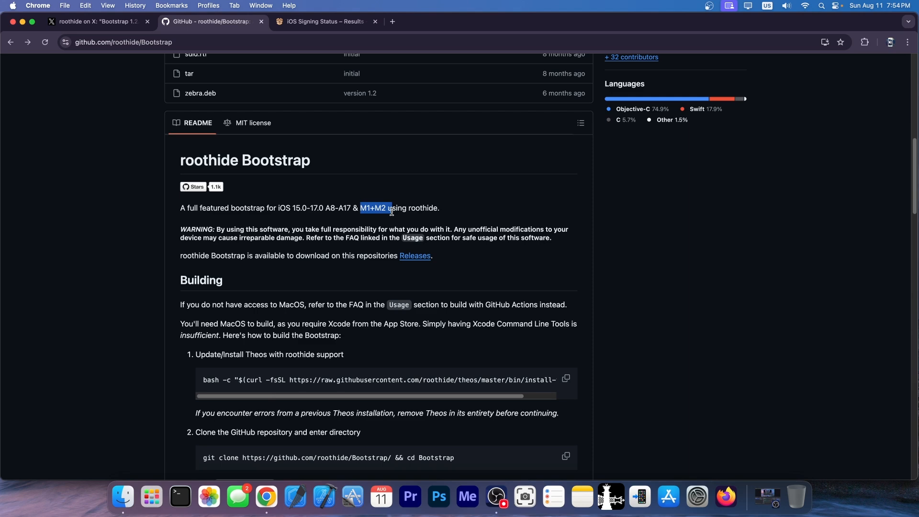
scroll("down", 3)
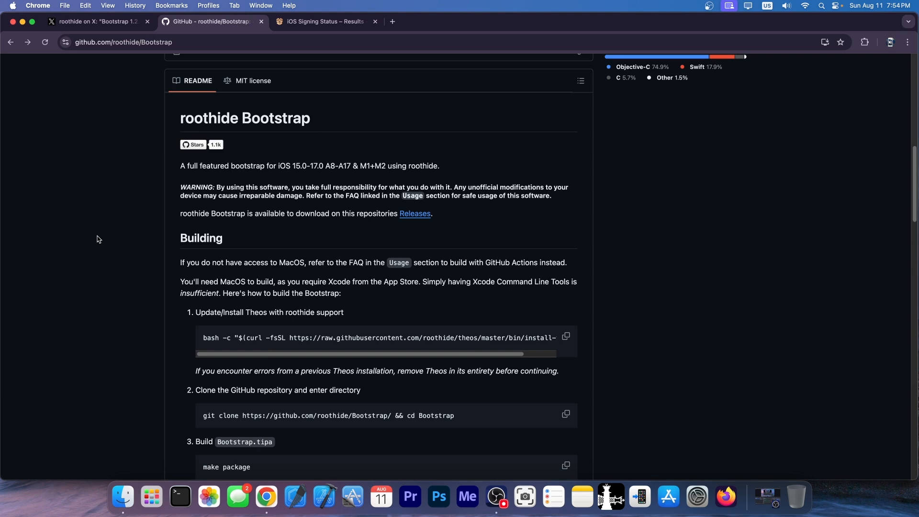
scroll("down", 3)
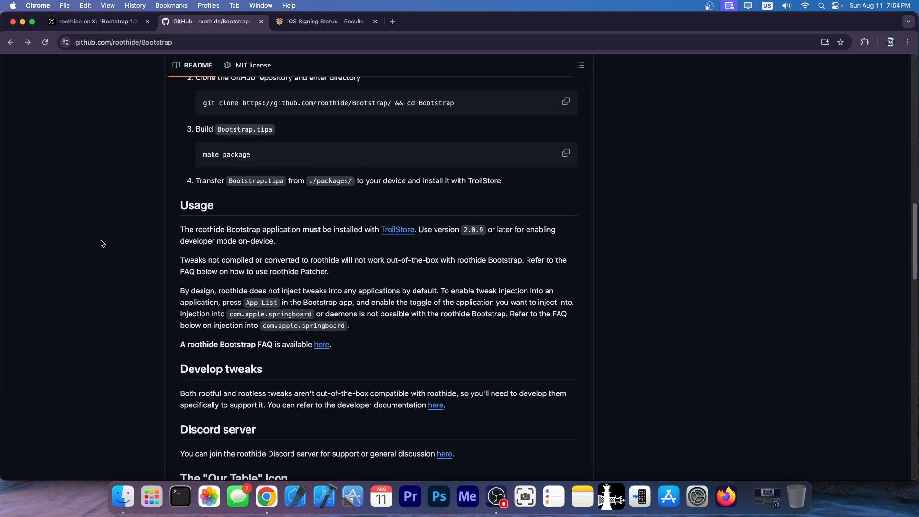
left_click(97, 21)
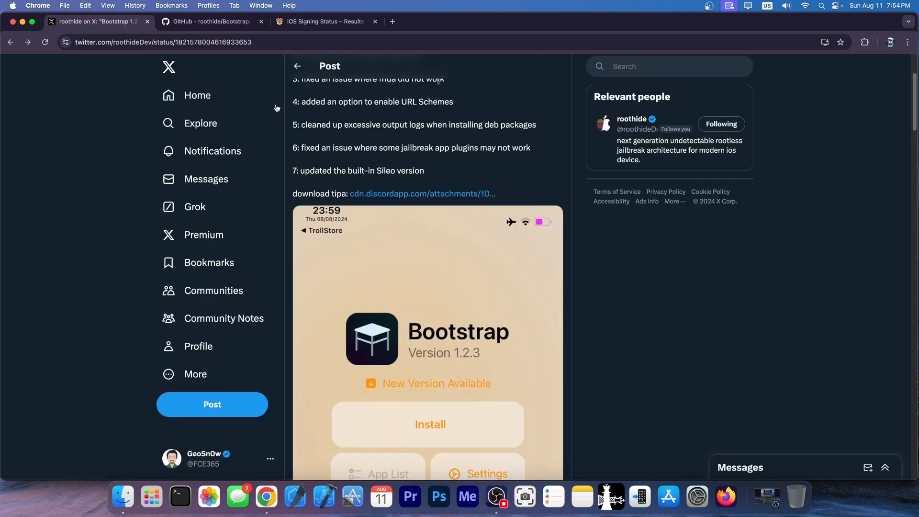
Step: View the post's app screenshot full size, close it, then bring up the iOS signing status page
left_click(426, 340)
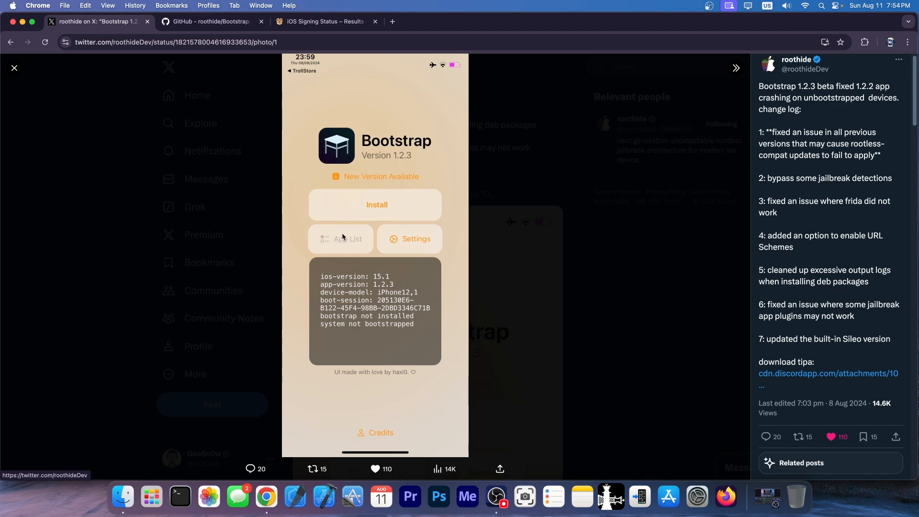
mouse_move(348, 240)
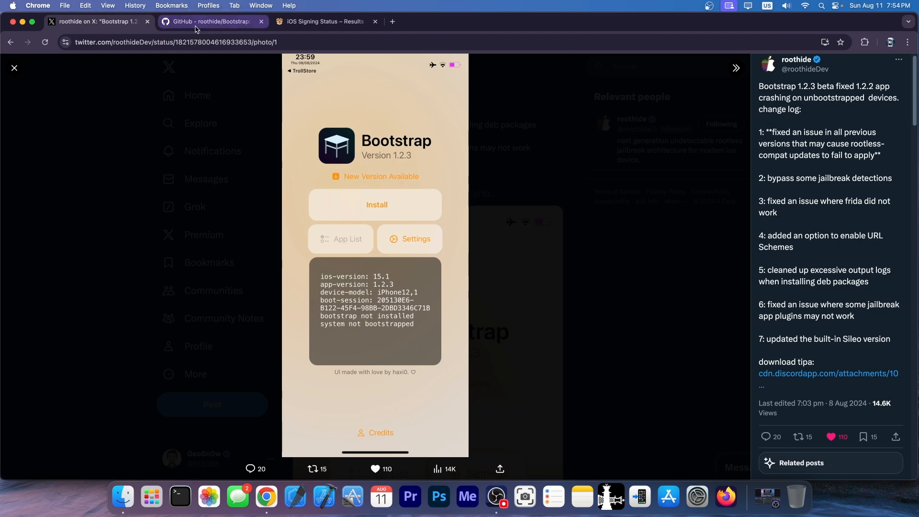
left_click(208, 21)
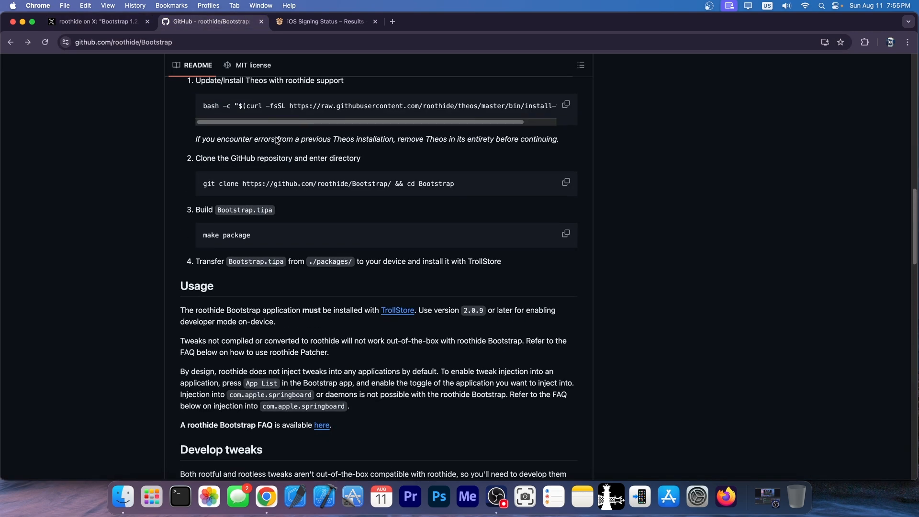
mouse_move(271, 135)
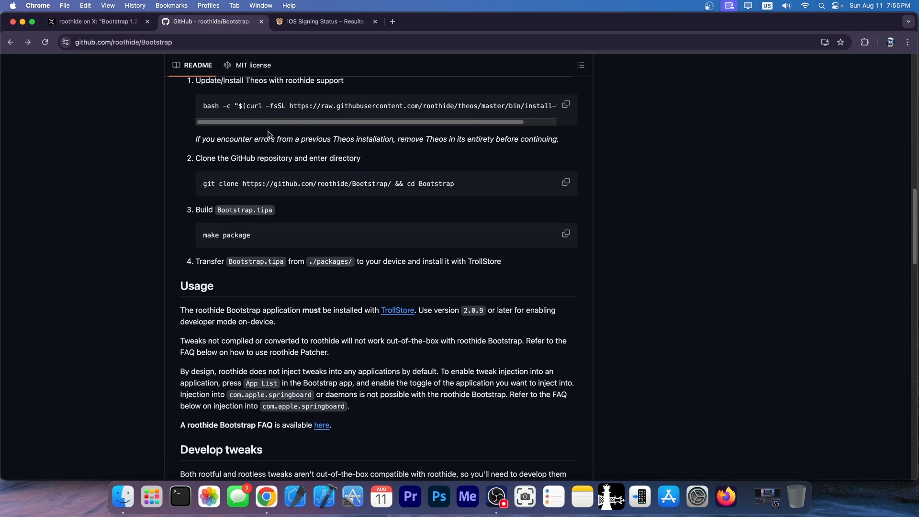
left_click(96, 21)
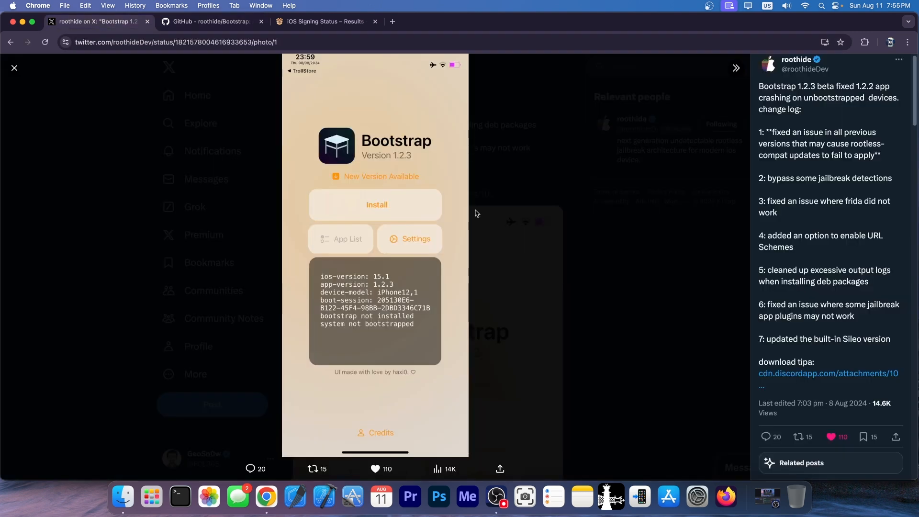
left_click(13, 68)
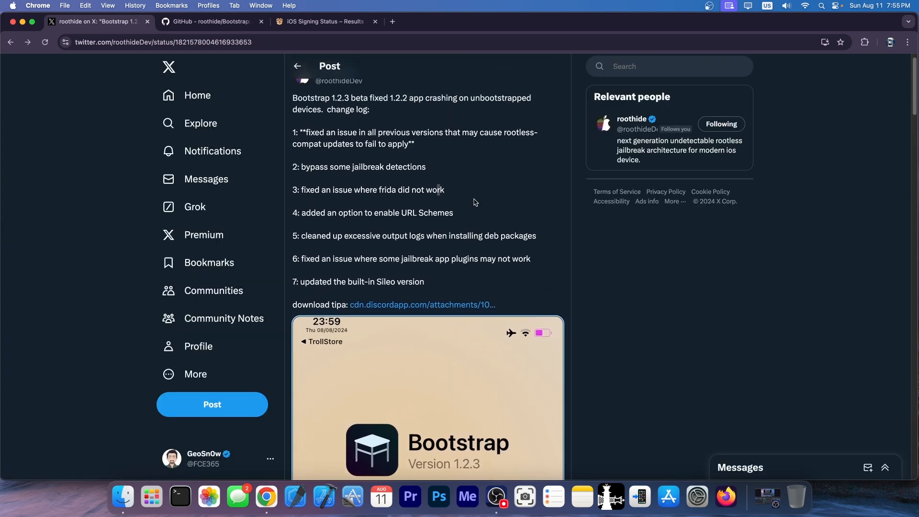
left_click(324, 22)
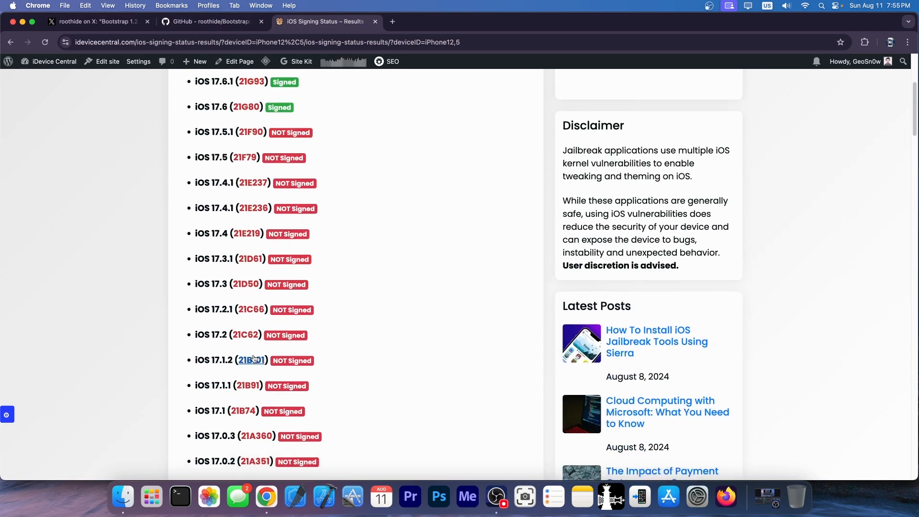
Step: Scroll through the iOS 17.x and 16.x signing statuses, then return to the Bootstrap X post
scroll("down", 3)
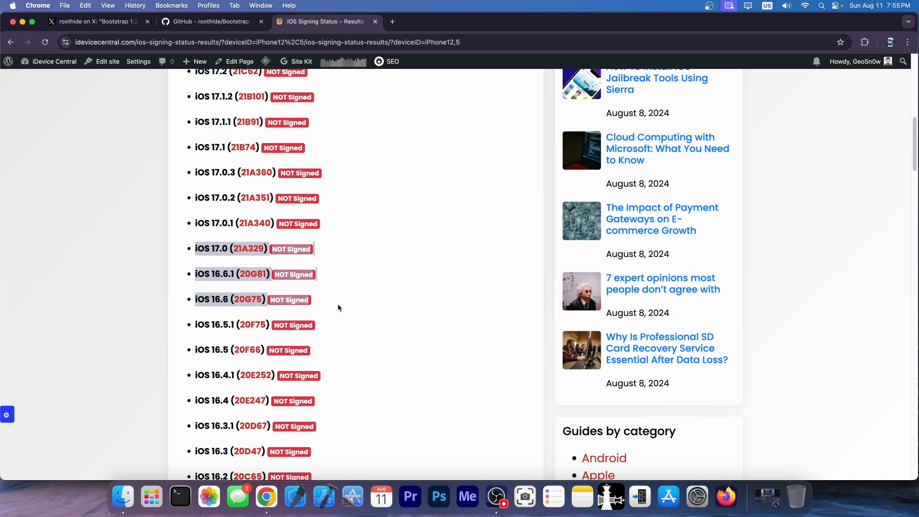
left_click(211, 21)
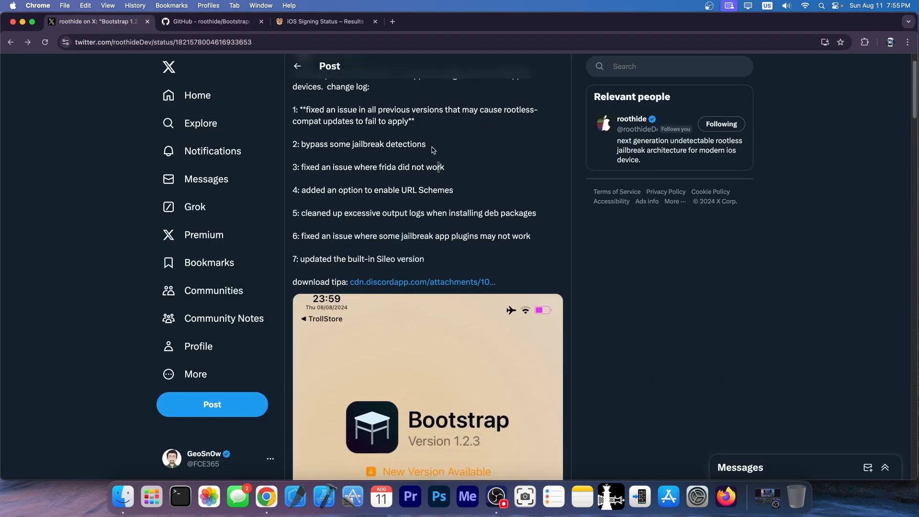
Step: Scroll down the Bootstrap post, then hide Chrome to reveal the desktop
scroll("down", 3)
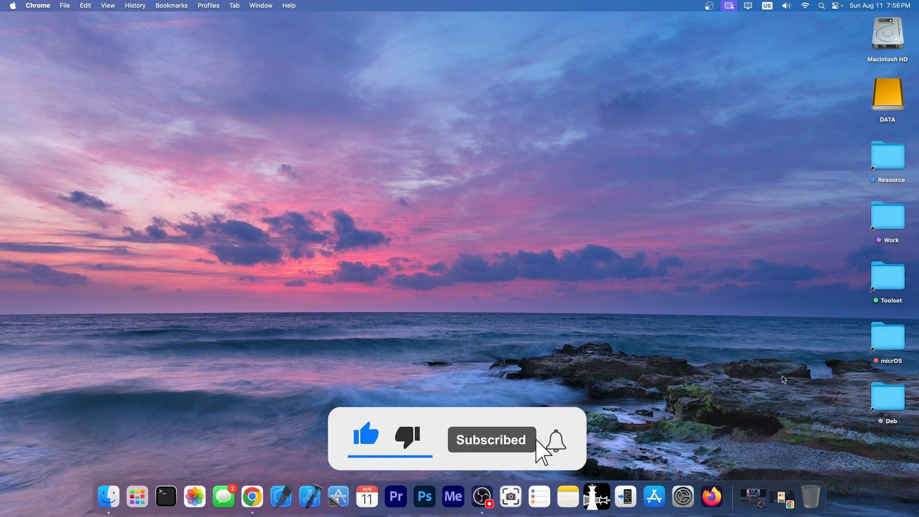
left_click(555, 441)
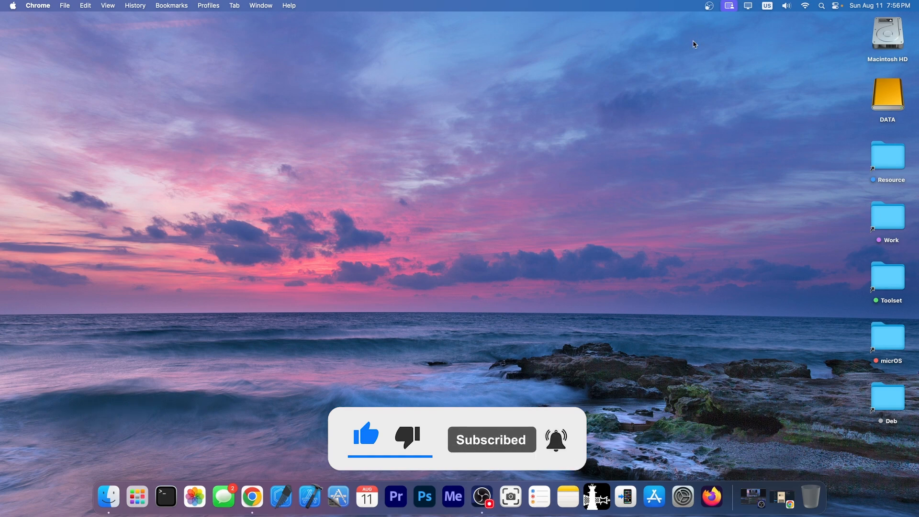